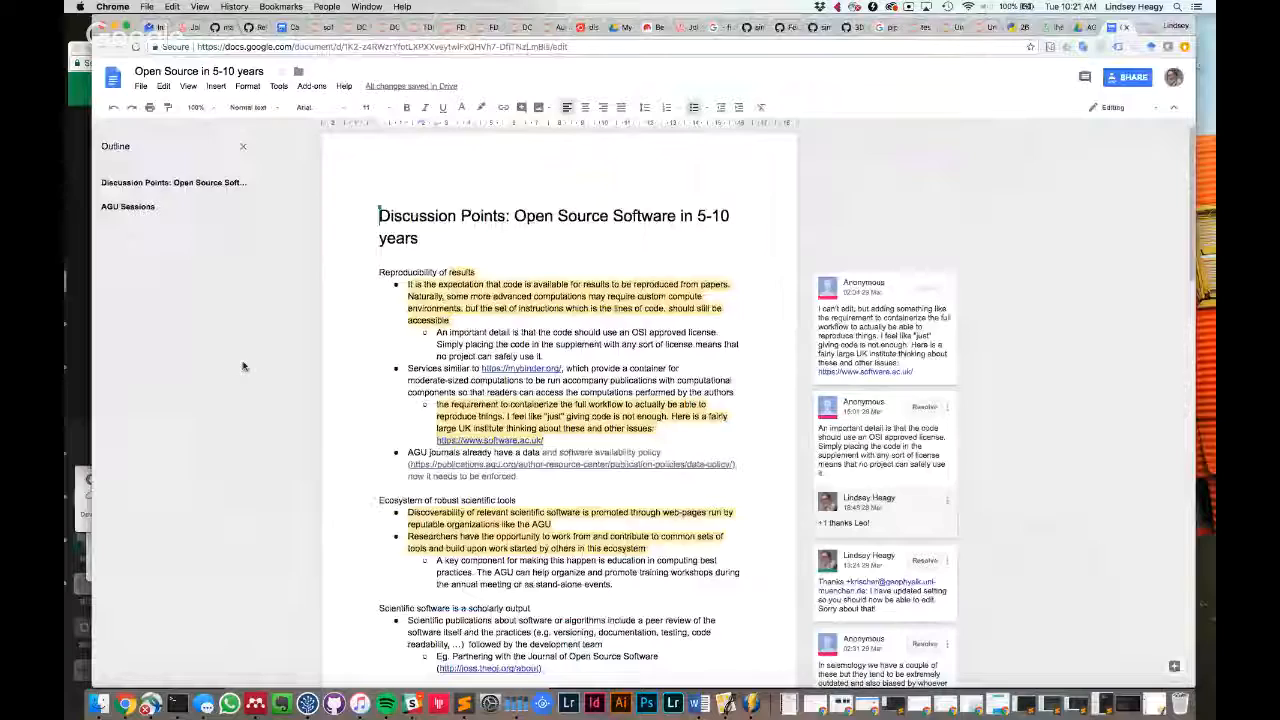
Raise the document zoom to a larger percentage from the toolbar zoom list
{"action": "left_click", "coordinate": [196, 108]}
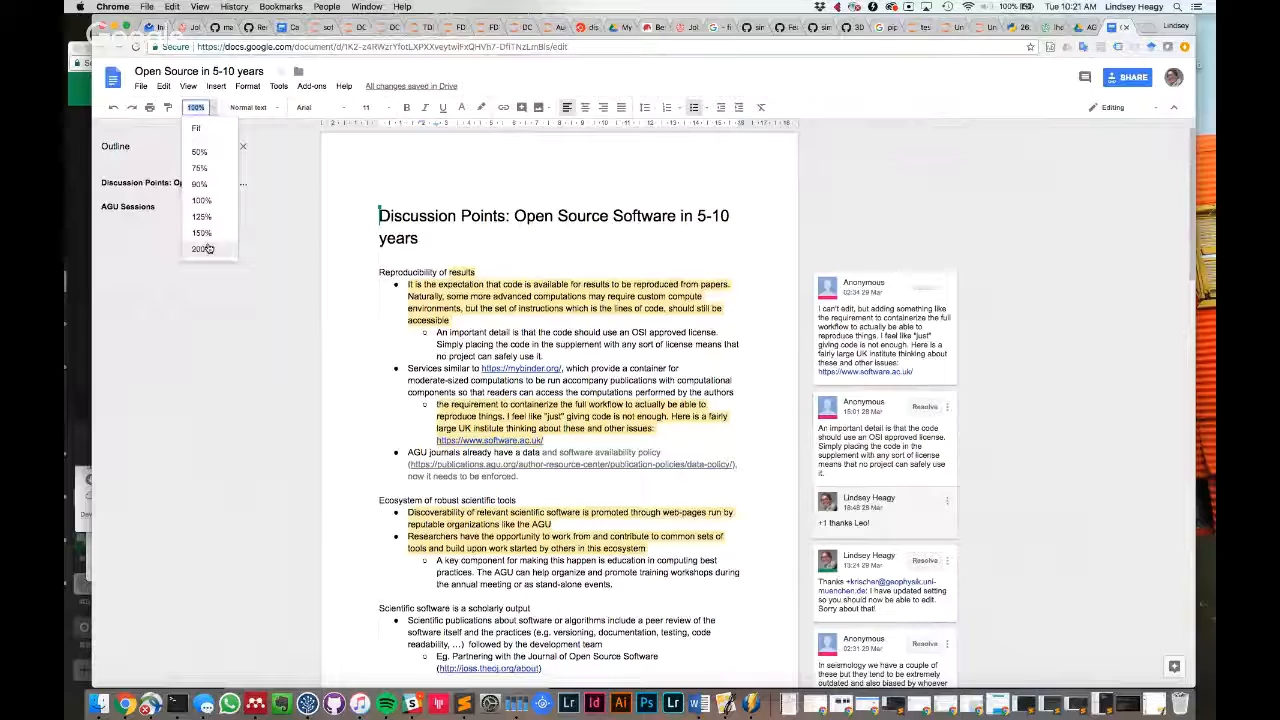
{"action": "left_click", "coordinate": [202, 232]}
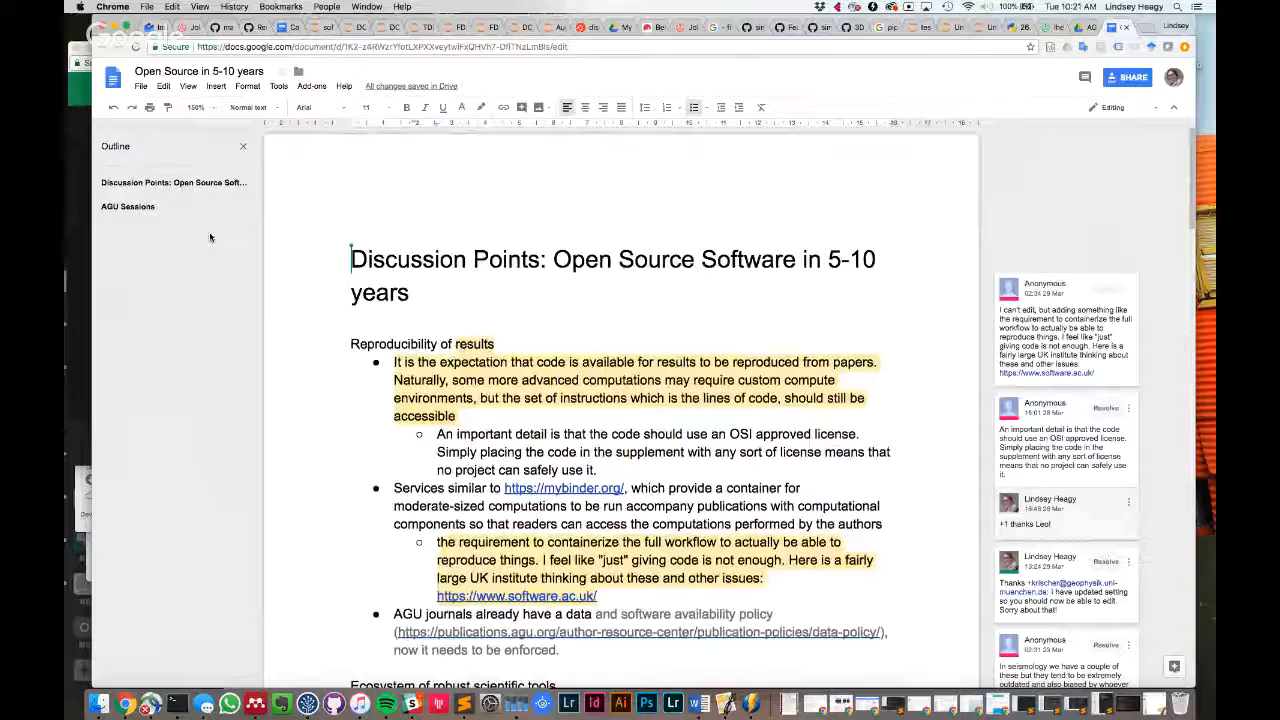
Scroll from the Reproducibility bullets down to the Ecosystem, scholarly output and academic credit sections
{"action": "scroll", "scroll_direction": "down", "scroll_amount": 3}
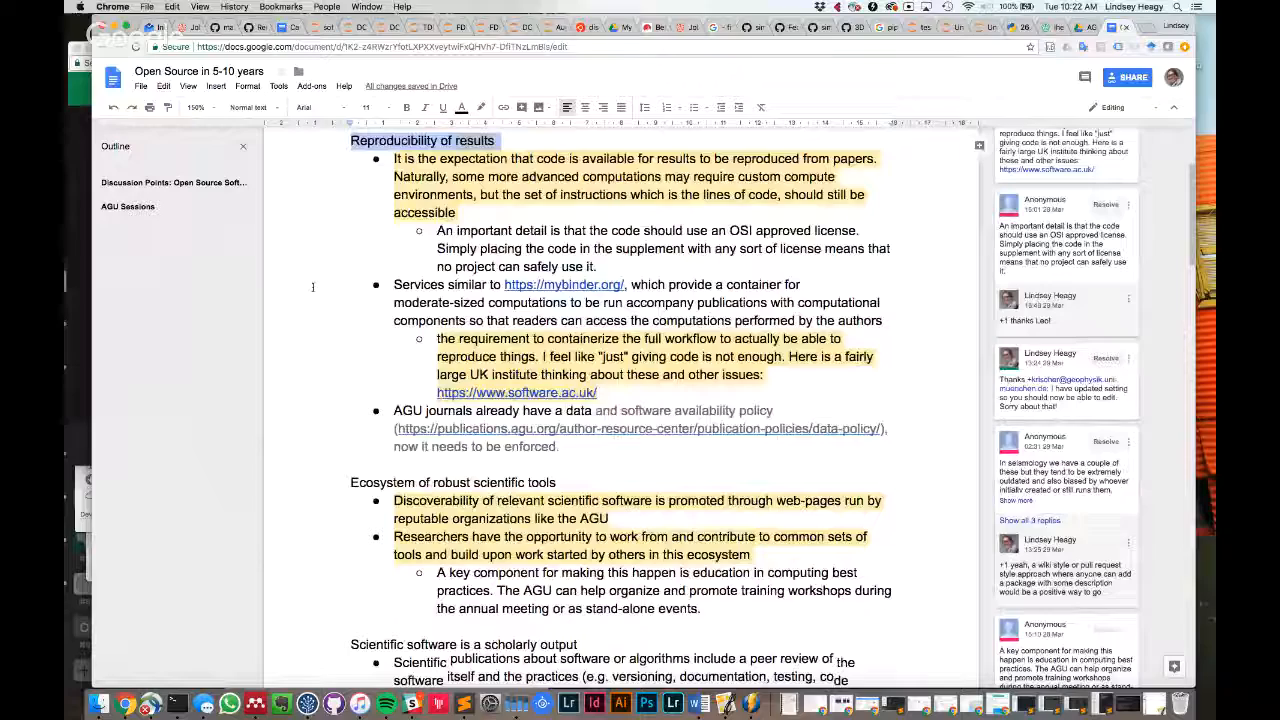
{"action": "scroll", "scroll_direction": "down", "scroll_amount": 3}
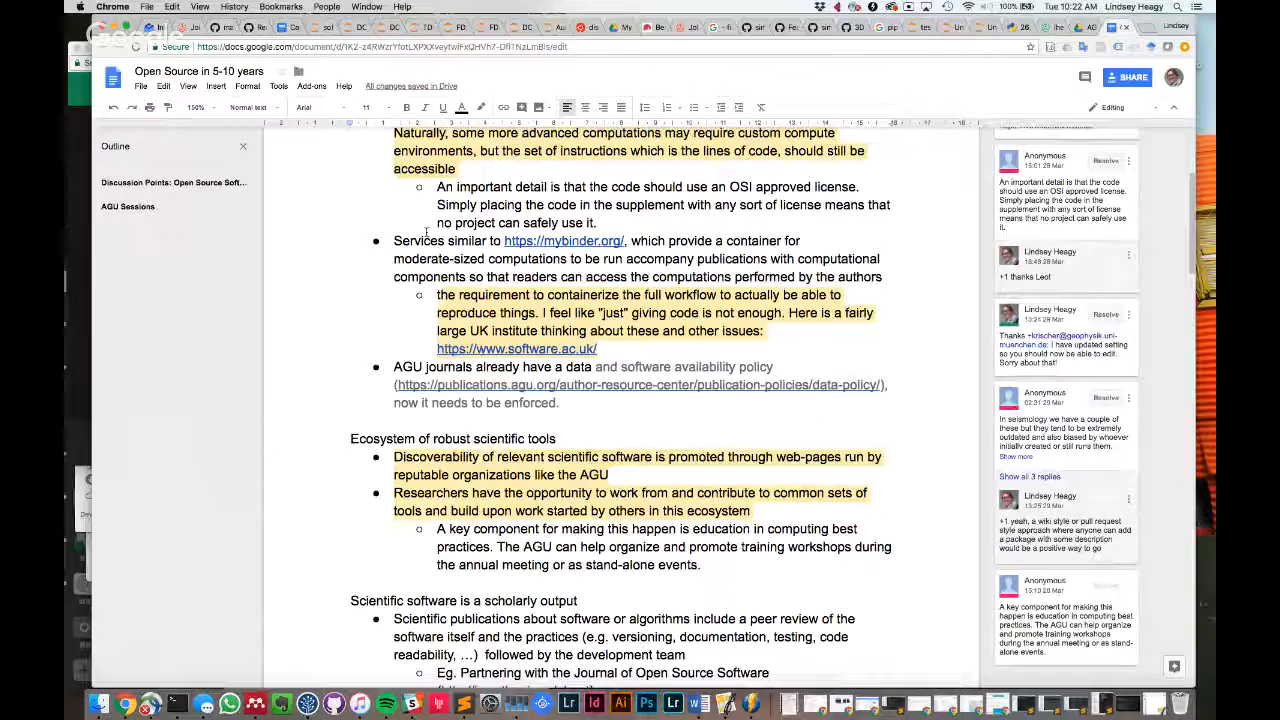
{"action": "scroll", "scroll_direction": "down", "scroll_amount": 3}
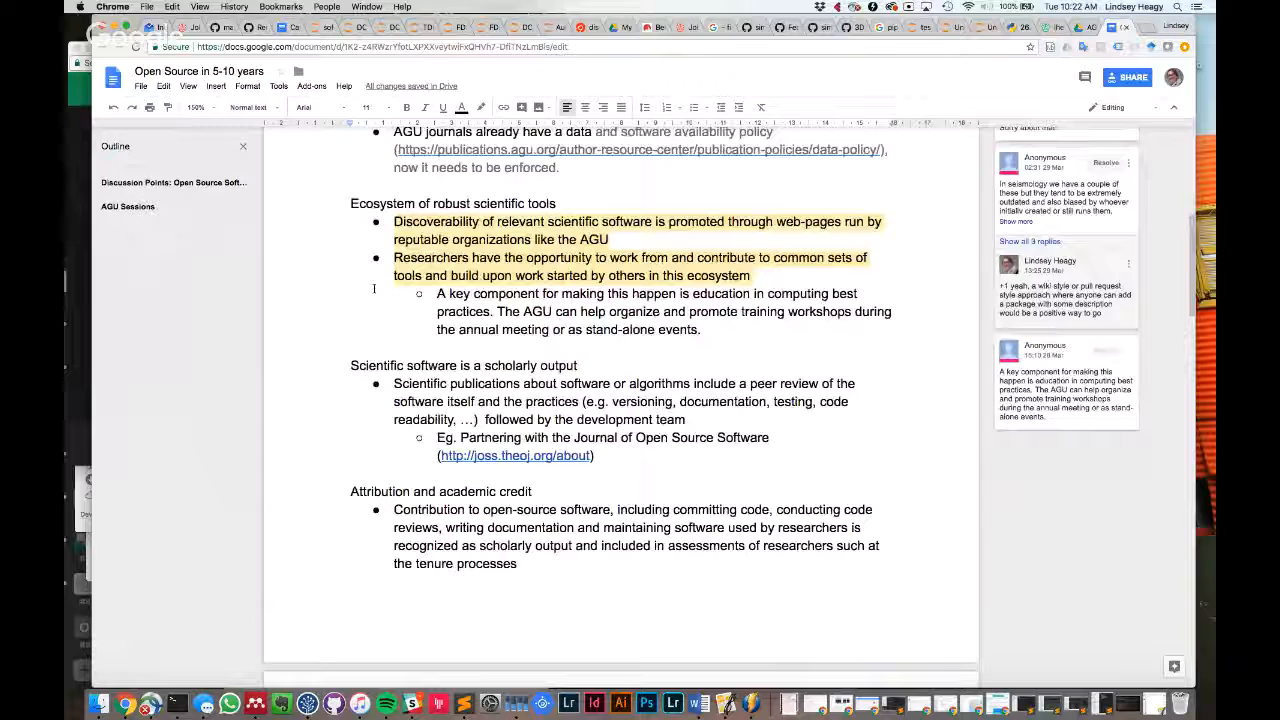
{"action": "scroll", "scroll_direction": "down", "scroll_amount": 3}
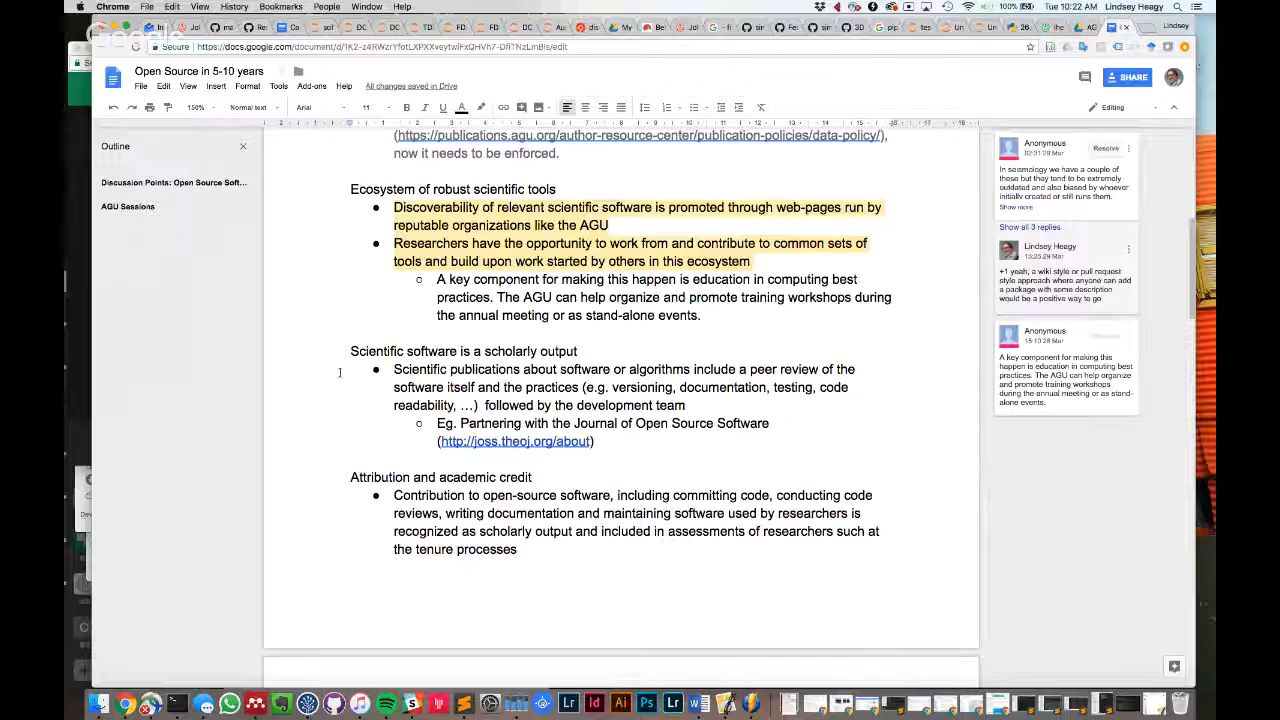
Scroll past Funding and AGU Sessions to the Tutorials, Hands On and Hackathons bullets
{"action": "scroll", "scroll_direction": "down", "scroll_amount": 3}
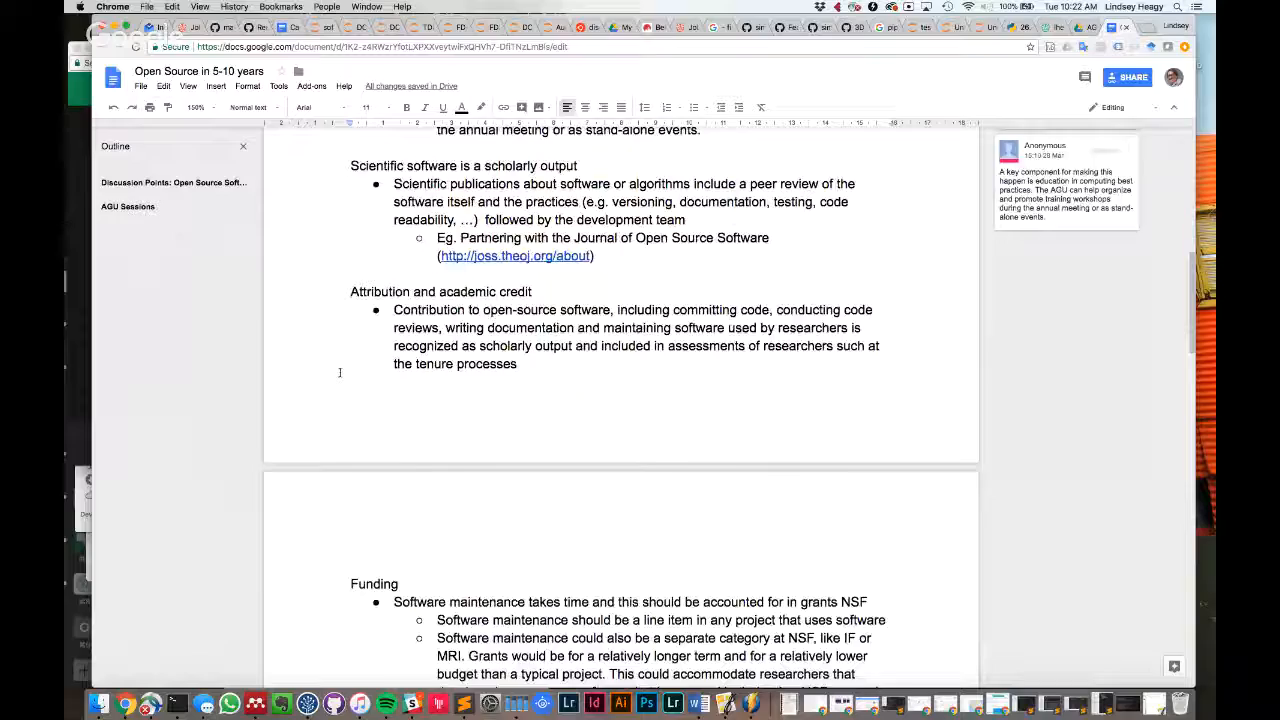
{"action": "scroll", "scroll_direction": "down", "scroll_amount": 3}
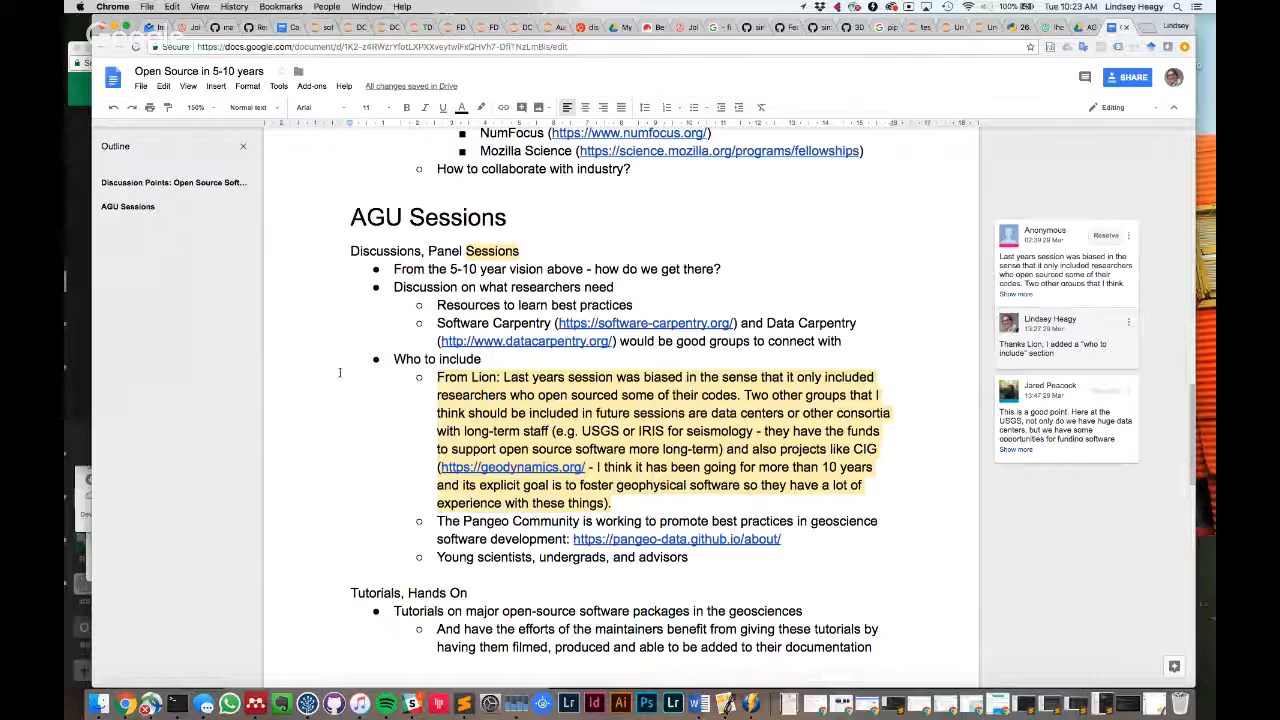
{"action": "scroll", "scroll_direction": "down", "scroll_amount": 3}
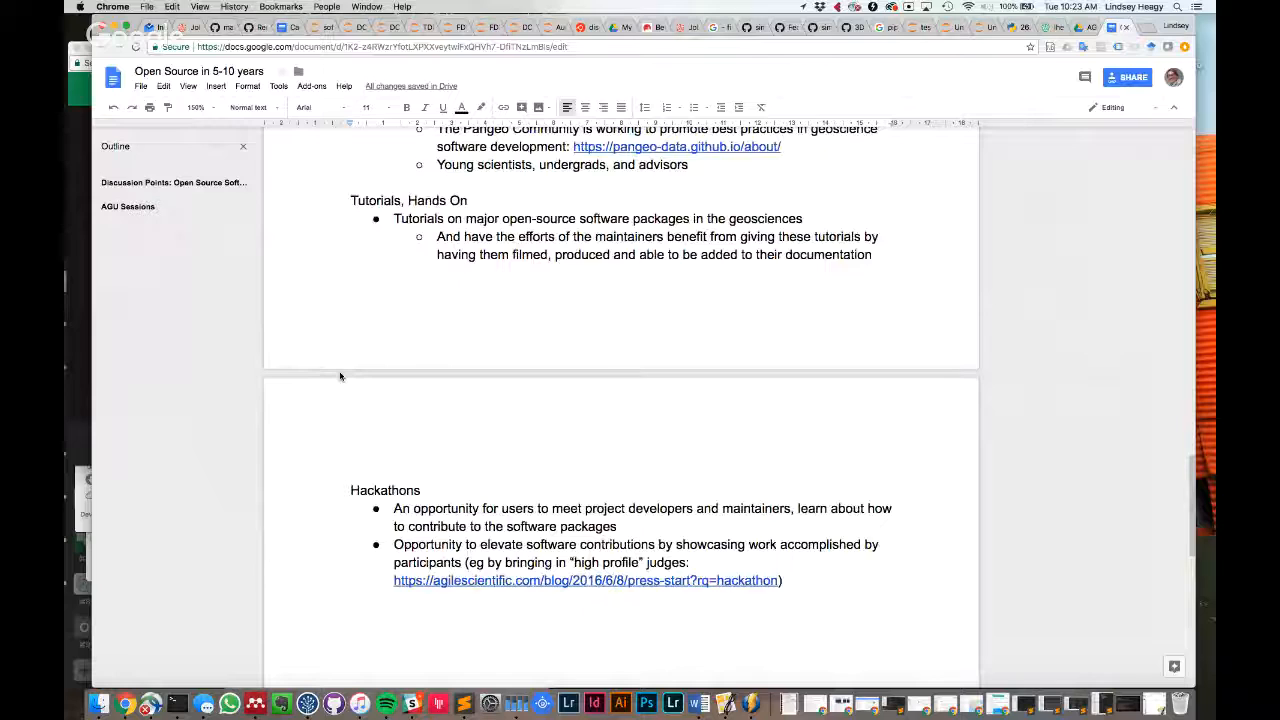